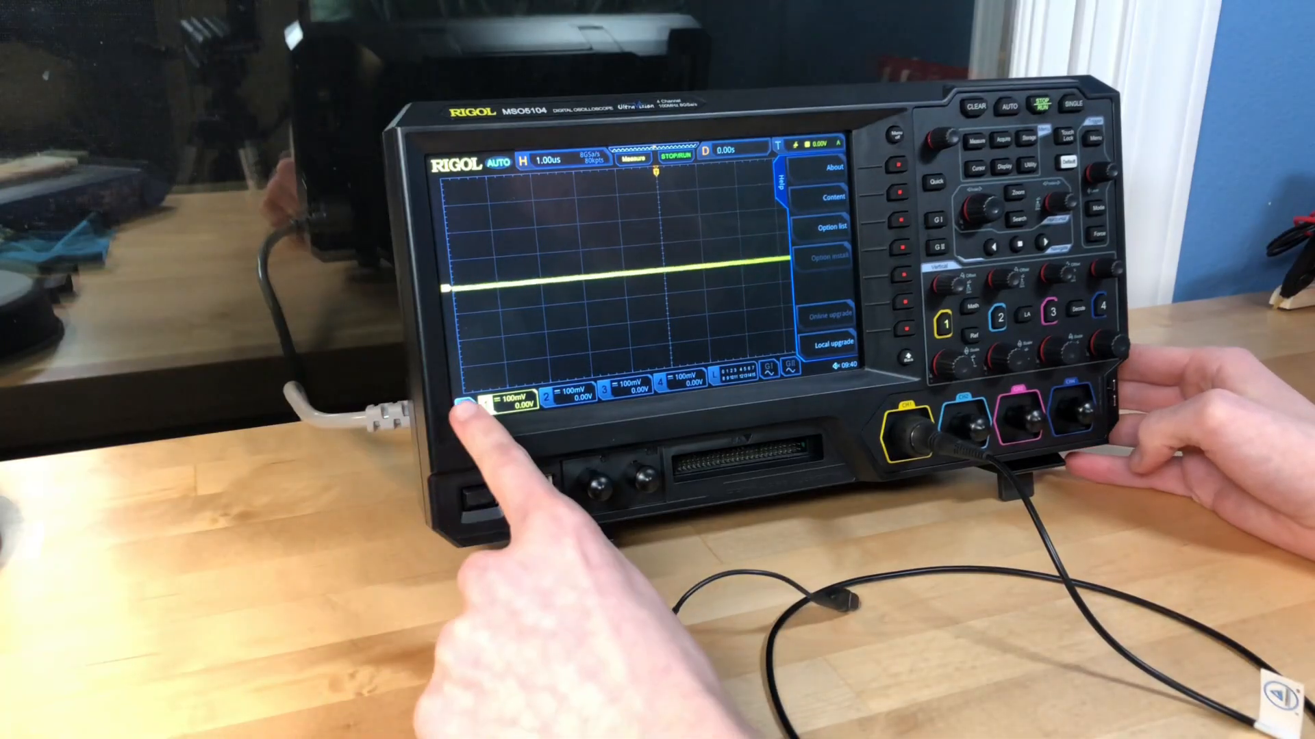
- Dismiss the Help side menu so channel 1's flat trace fills the screen
click(476, 411)
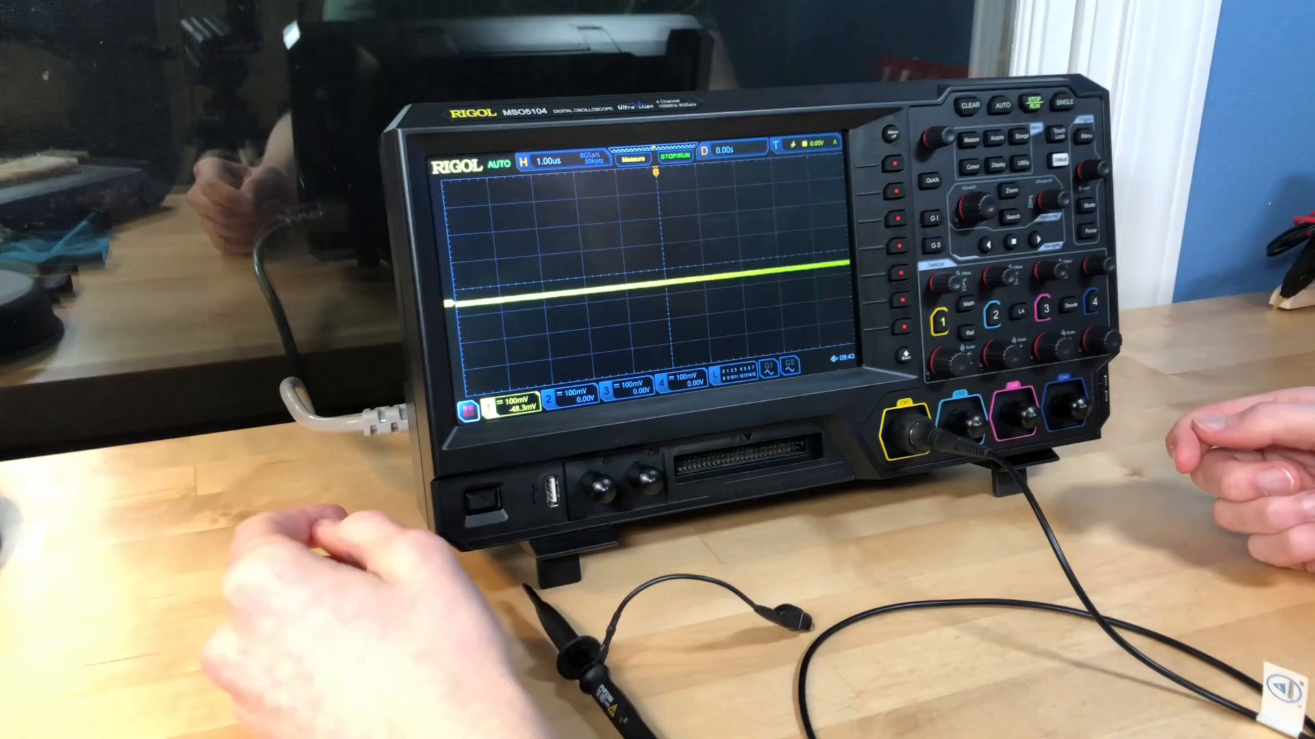
click(467, 410)
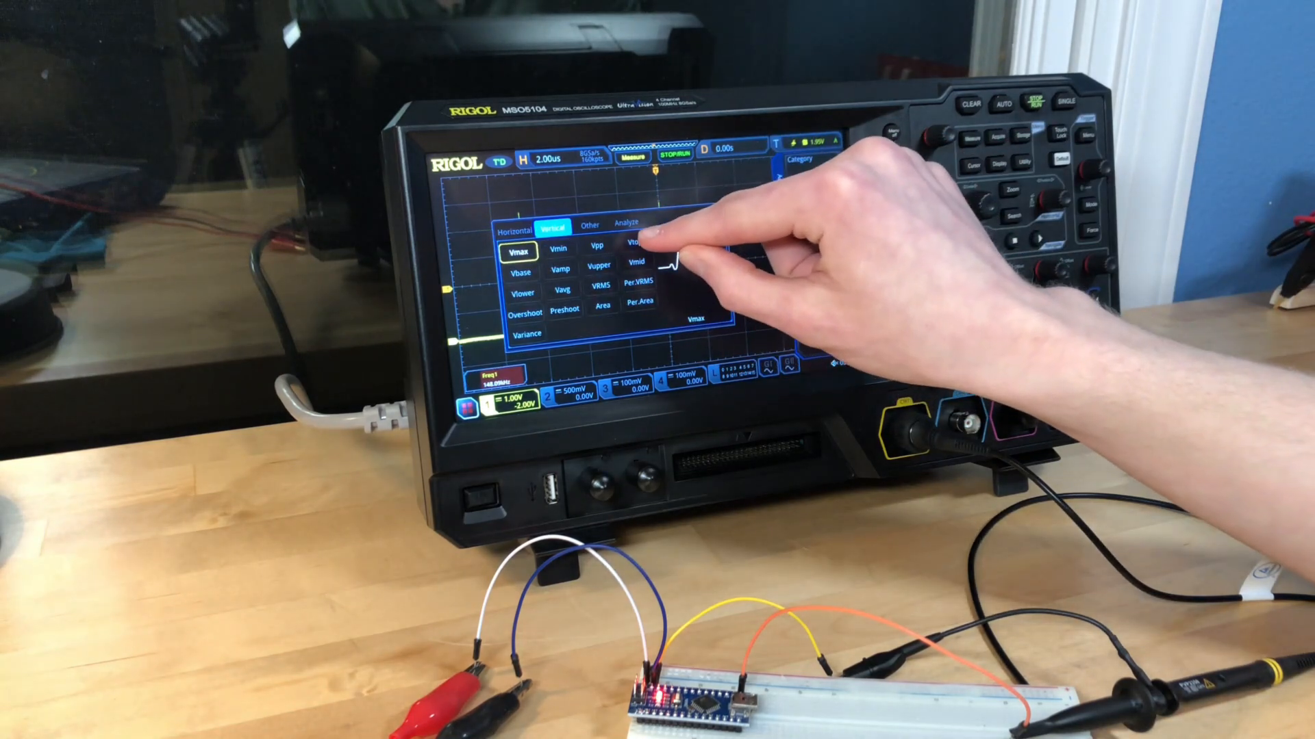
- Add Vmax, then Vmin and Vbase from the Vertical measurements, to the readout bar
click(518, 251)
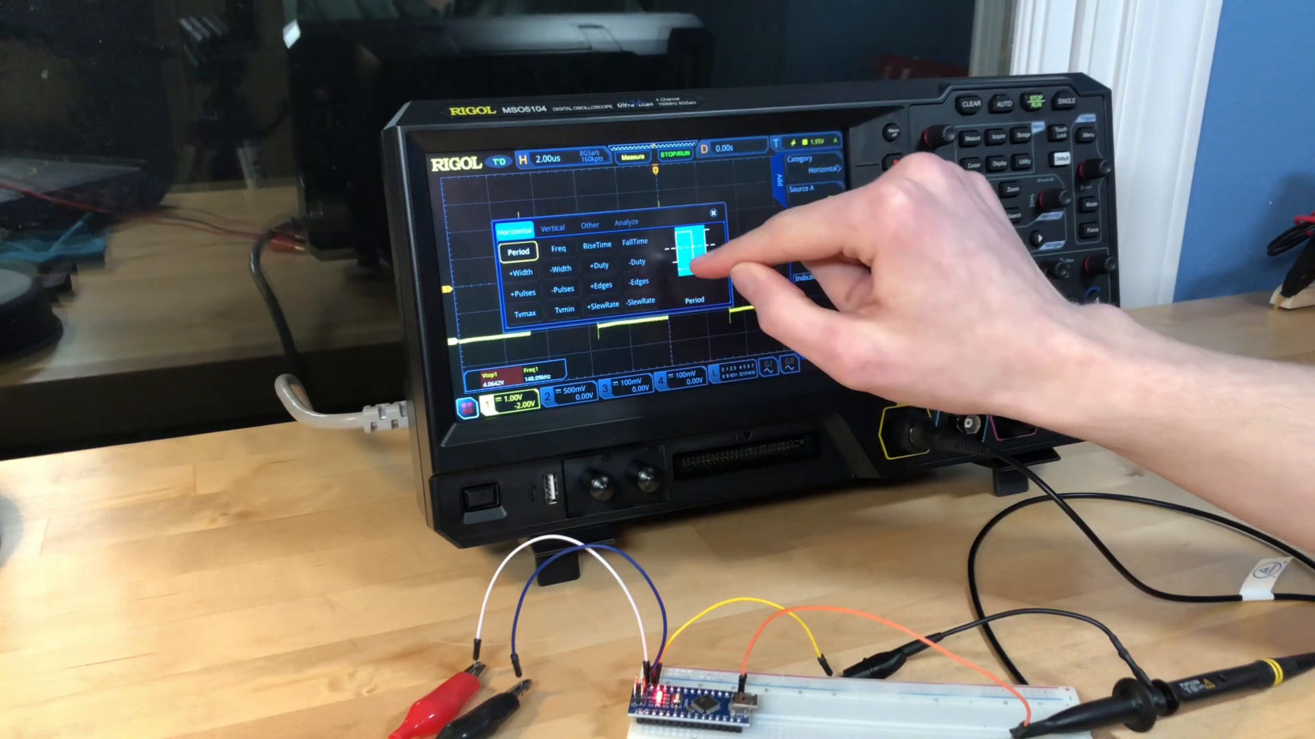
click(551, 228)
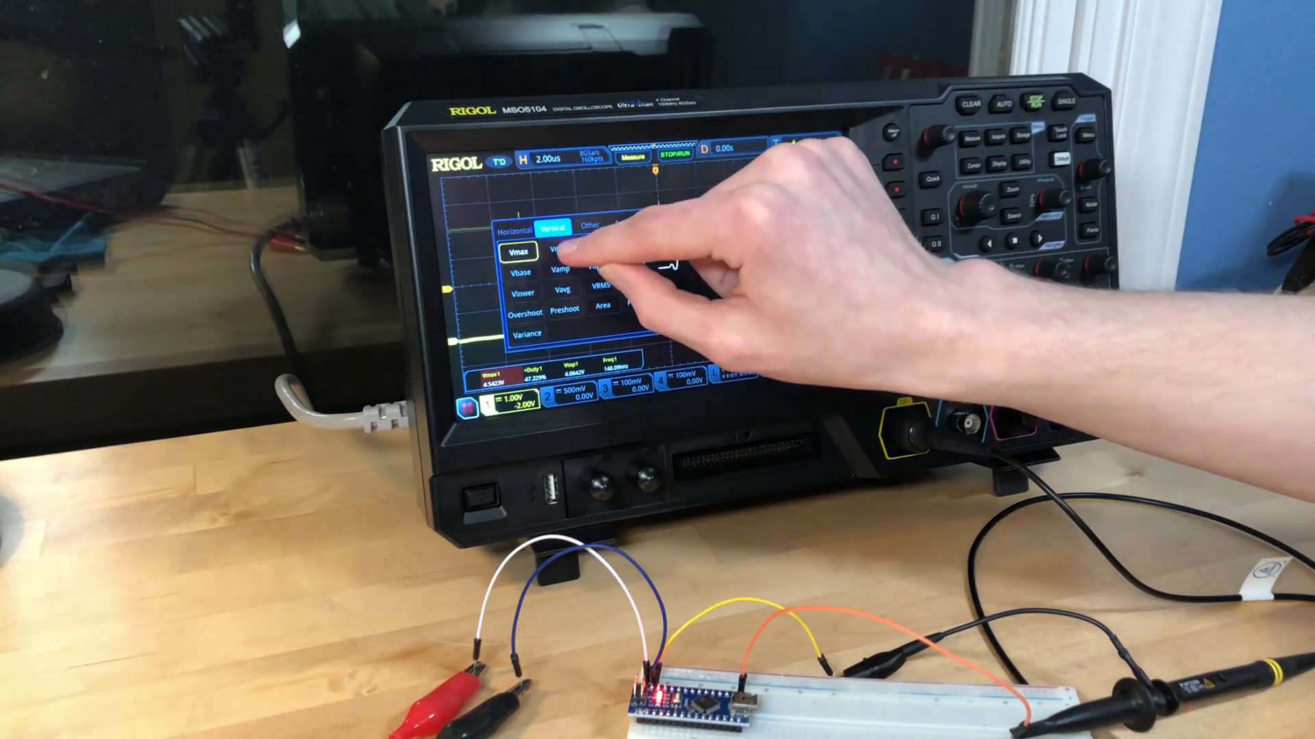
click(558, 248)
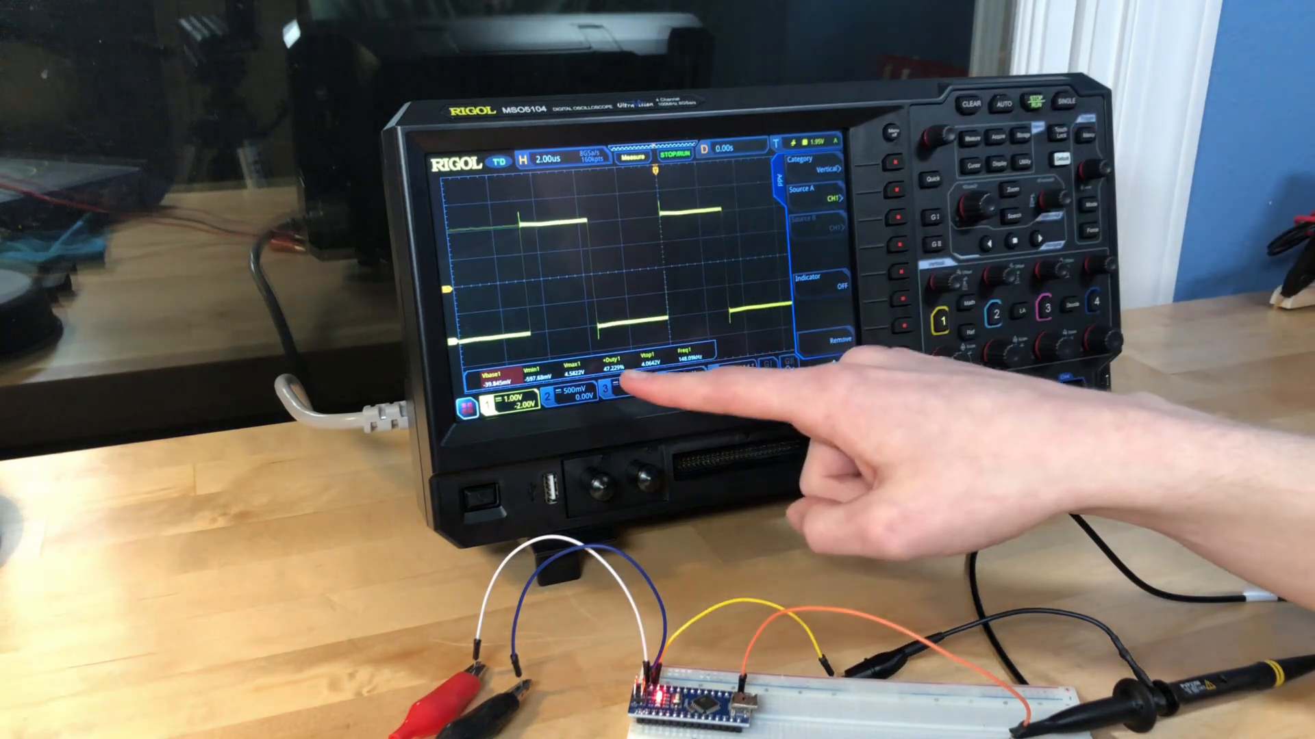
click(612, 394)
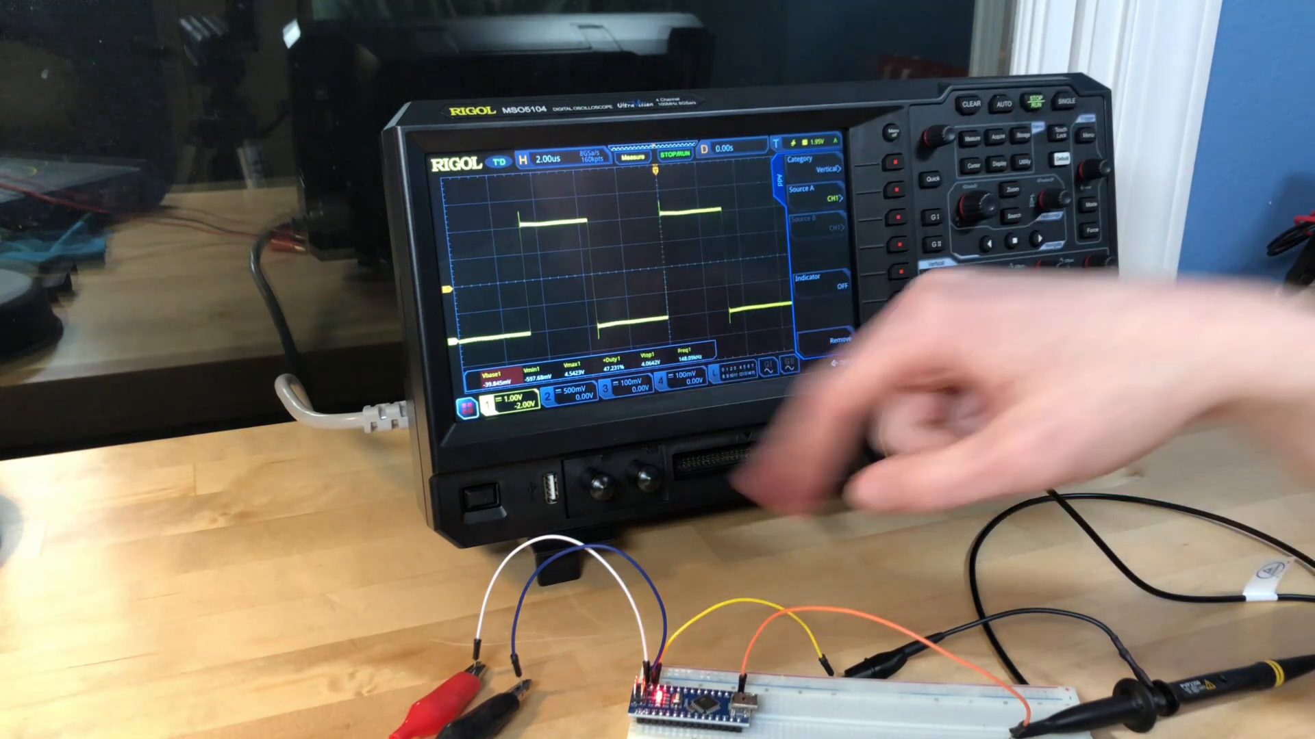